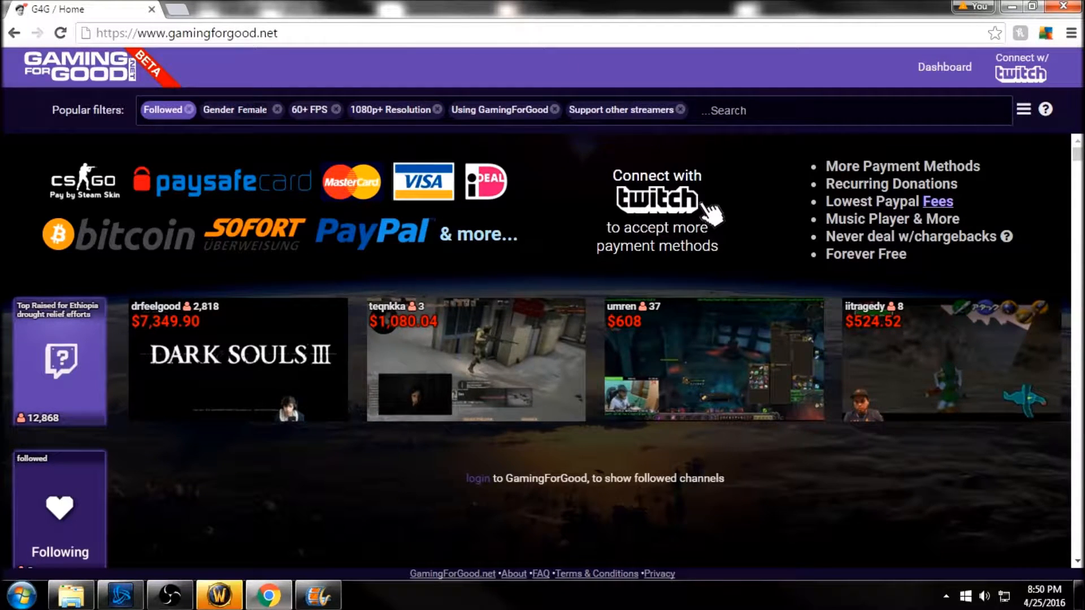
Log in to GamingForGood with a Twitch account and dismiss the confirmation popup
left_click(656, 201)
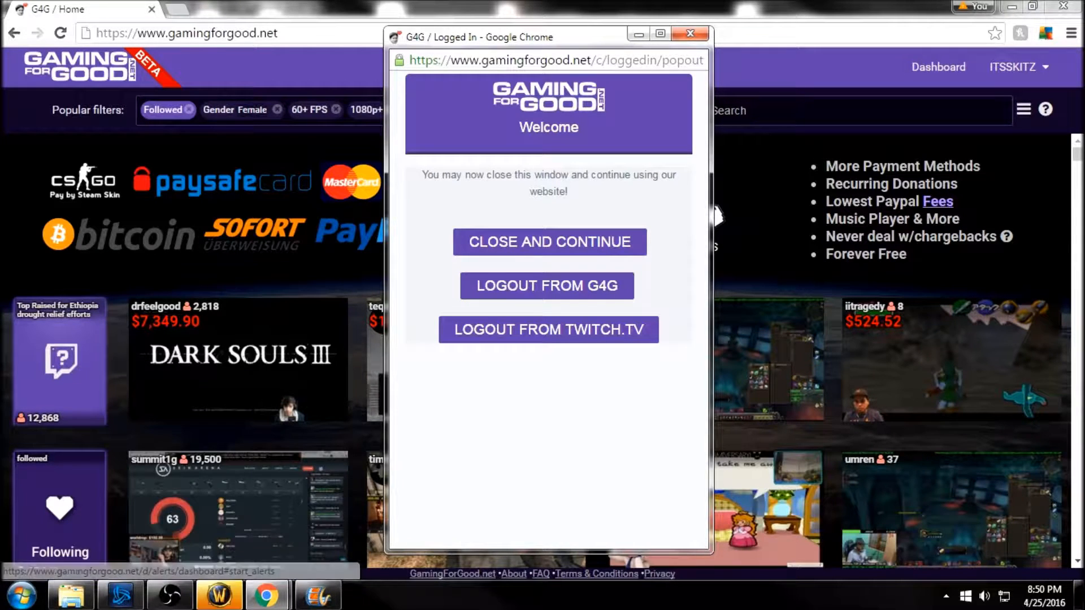
left_click(549, 243)
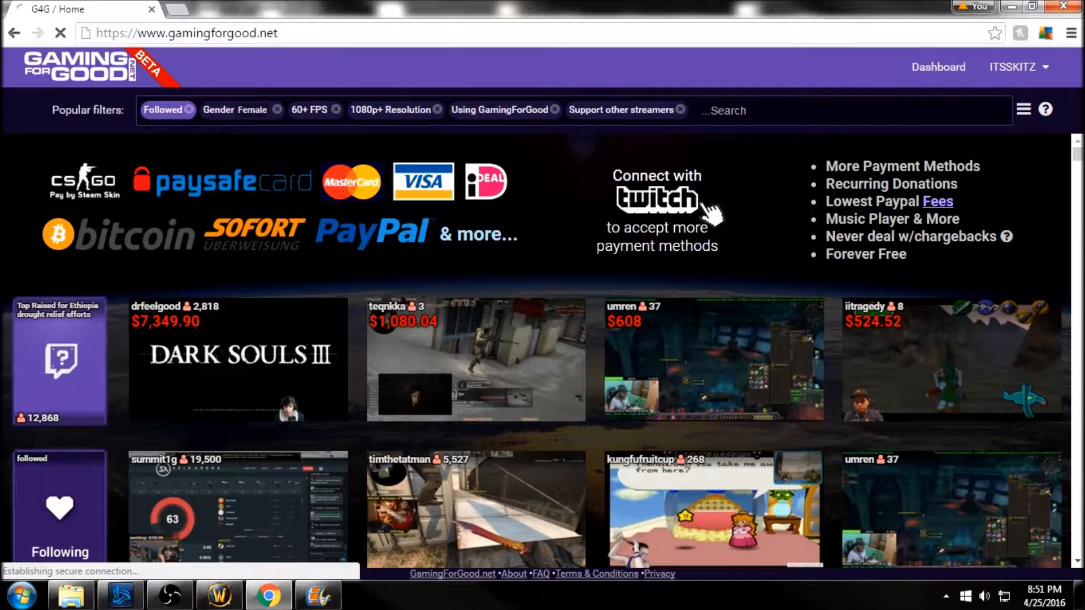
Set the Donations overlay to list the last 1 donator and copy its overlay URL
left_click(937, 67)
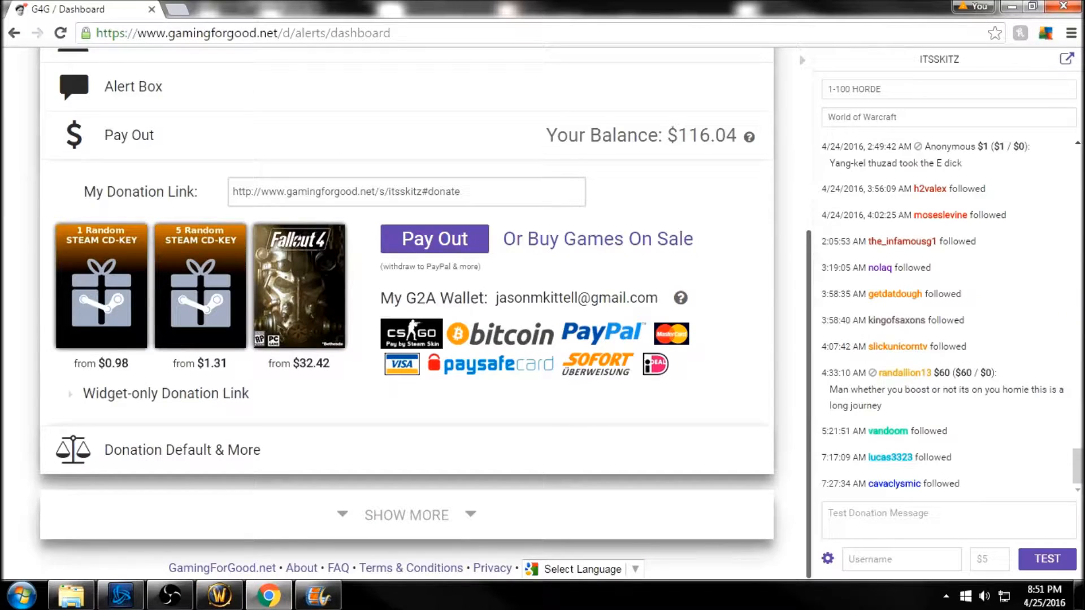
scroll("down", 3)
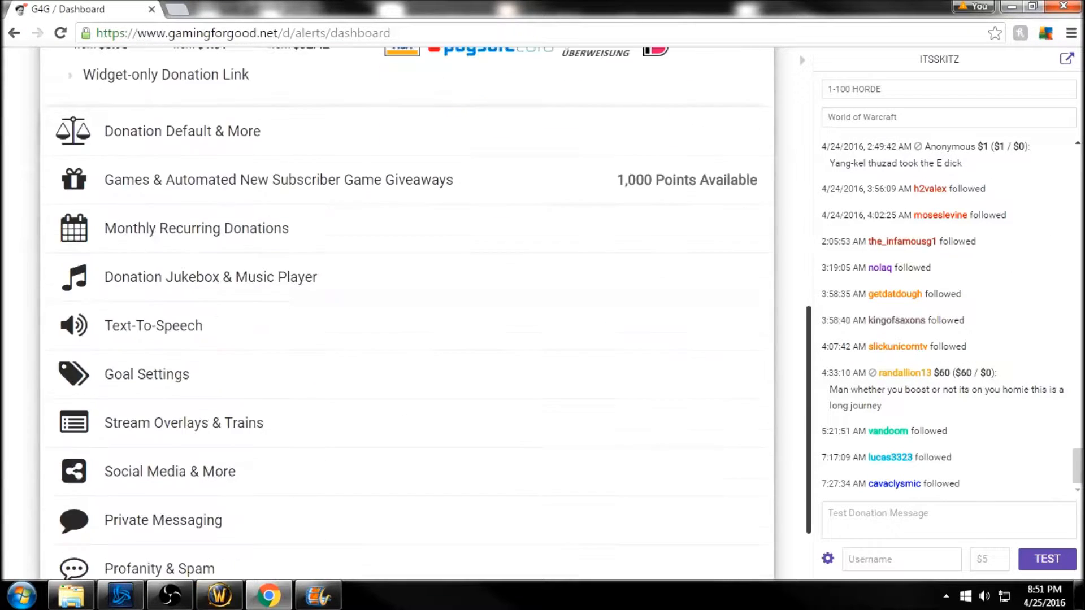
scroll("down", 3)
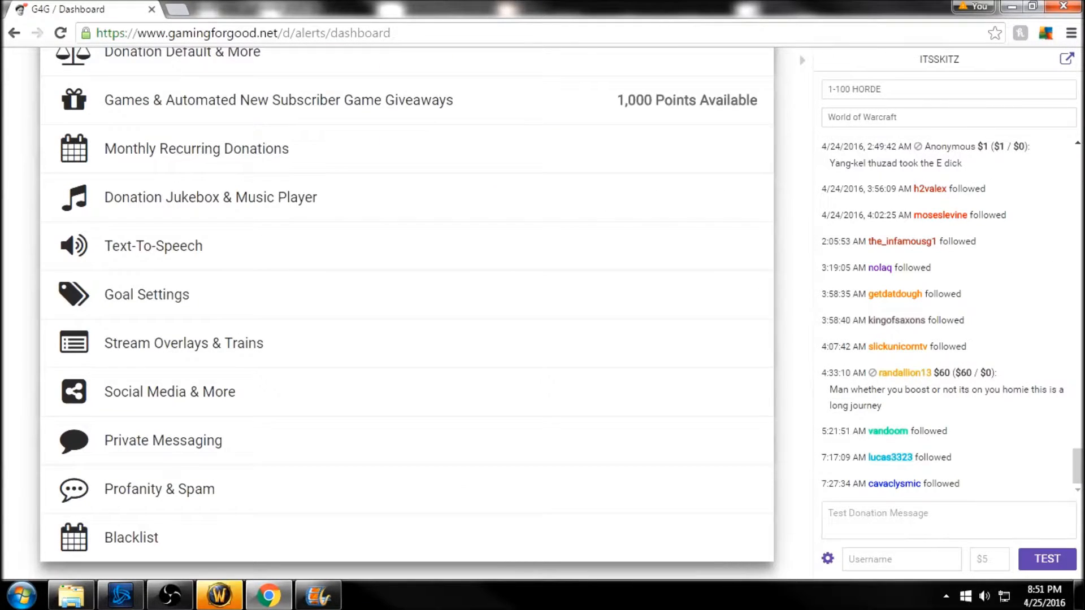
left_click(183, 342)
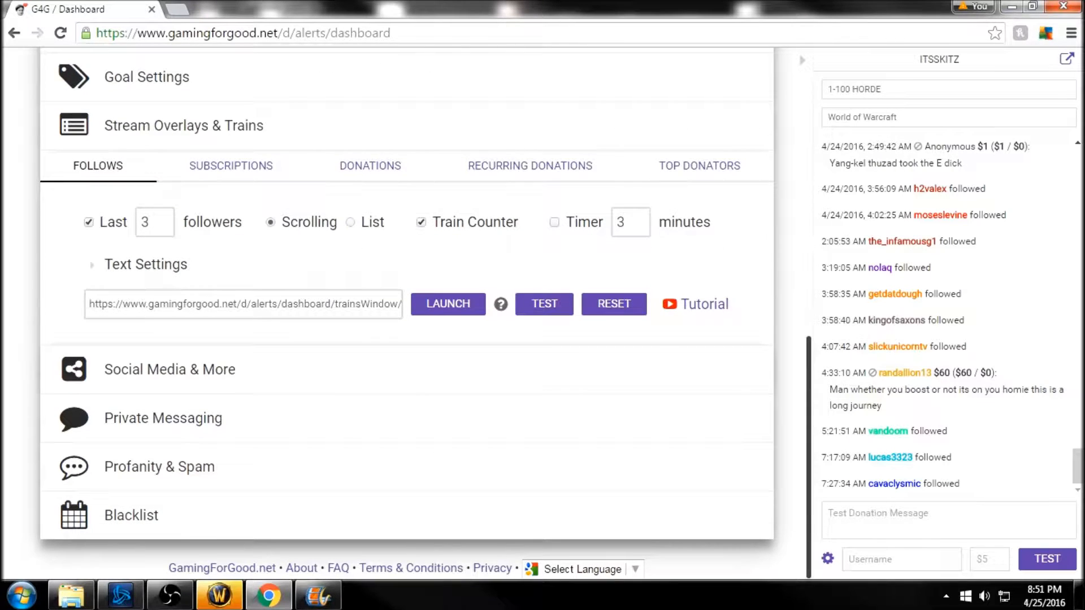
left_click(370, 165)
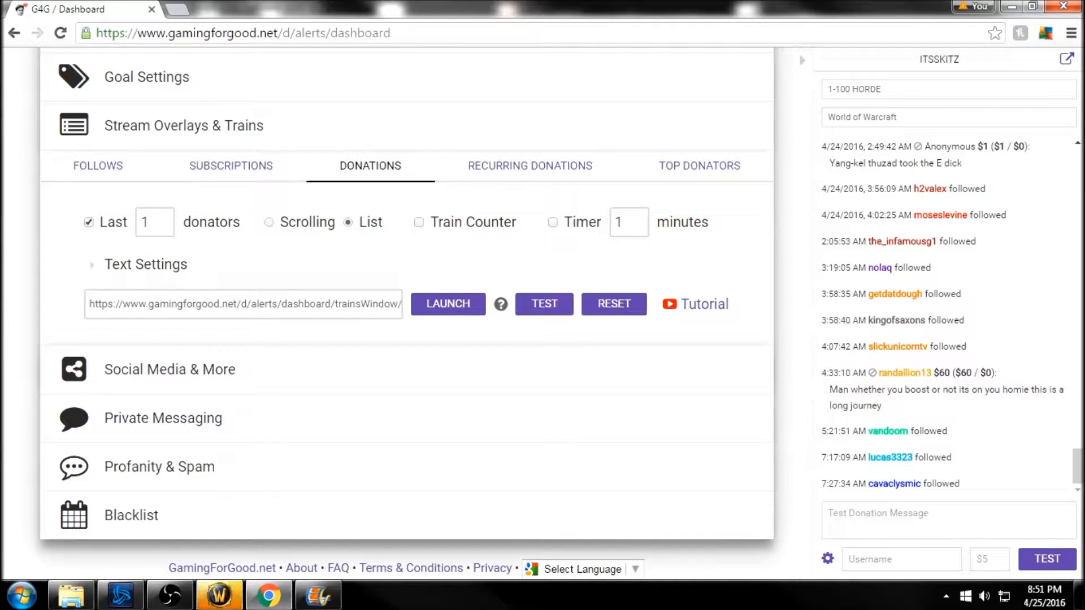
triple_click(244, 304)
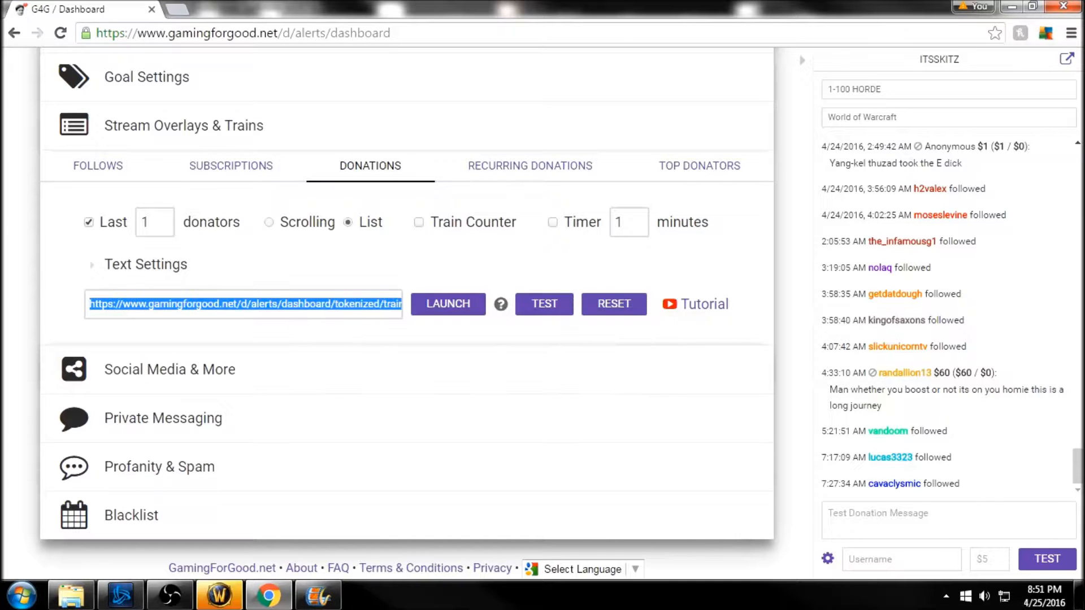
left_click(169, 594)
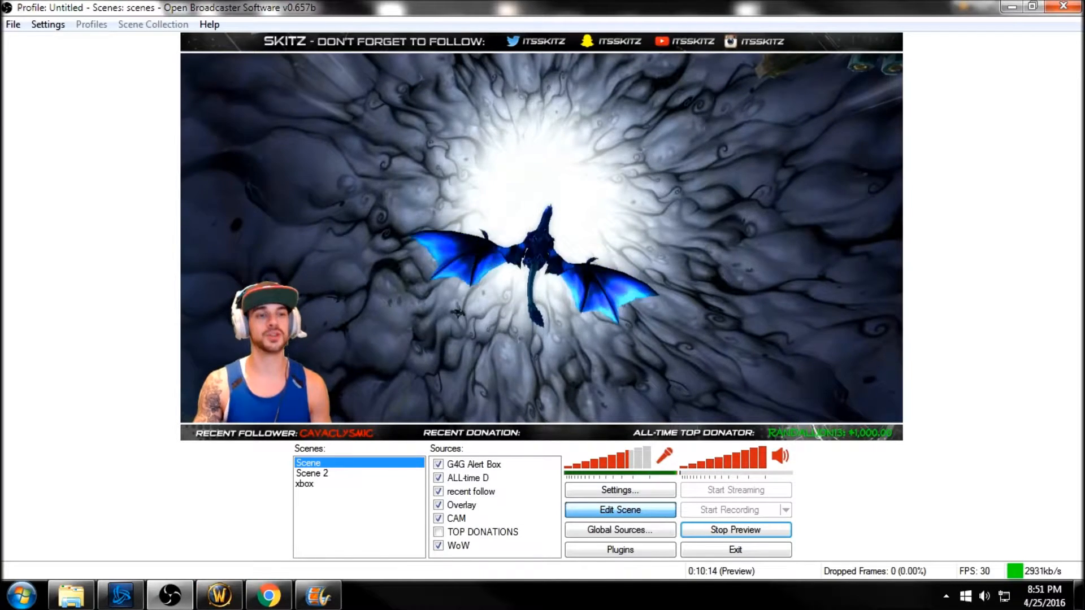
Add a CLR Browser source named 'G4G Stream Overlay' to the OBS scene
right_click(474, 465)
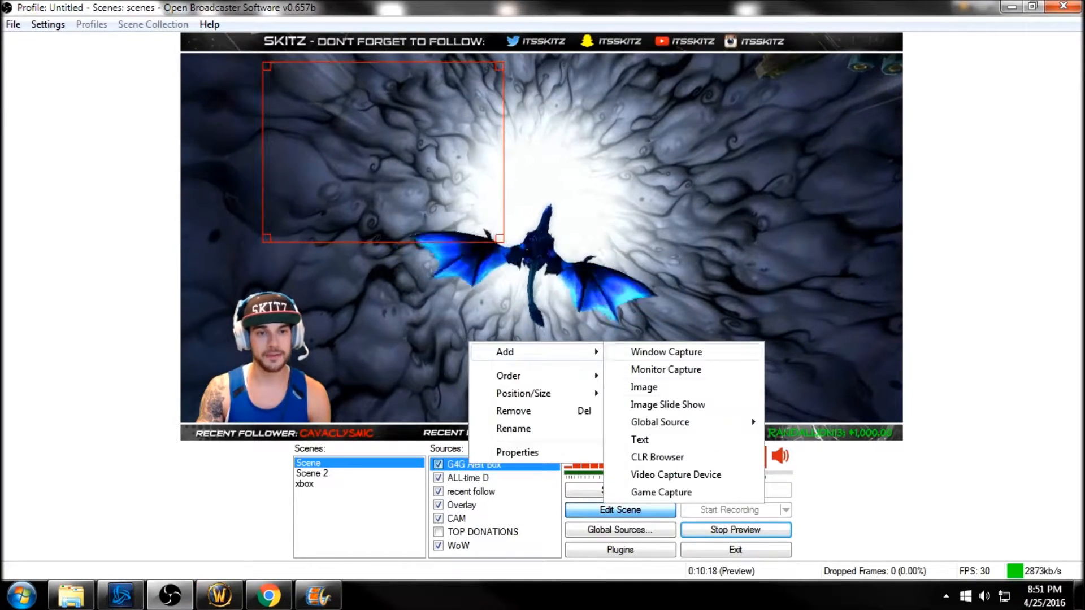
left_click(656, 457)
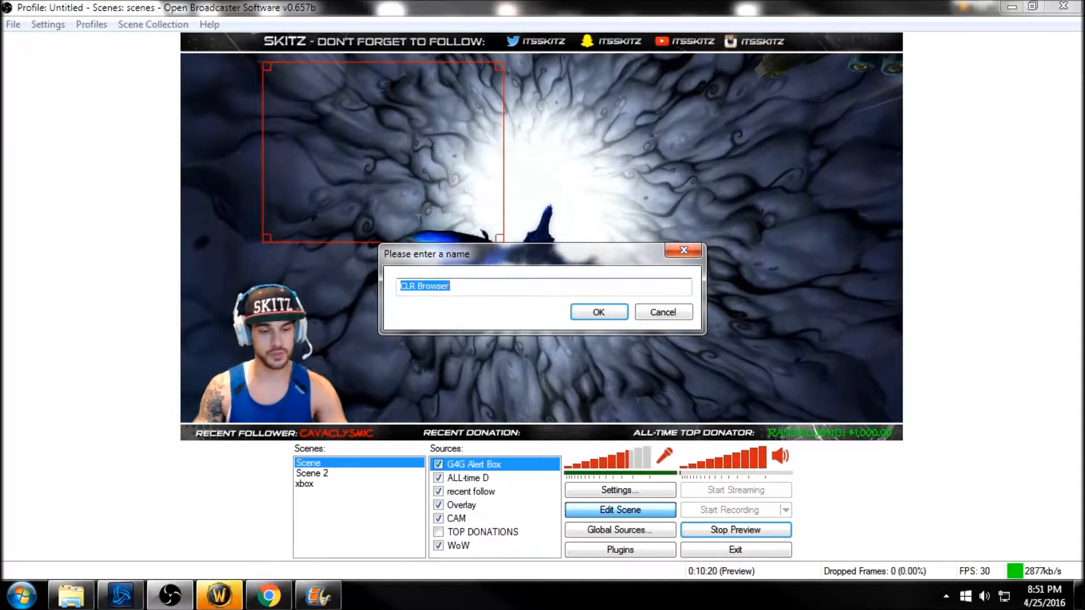
type("G4G")
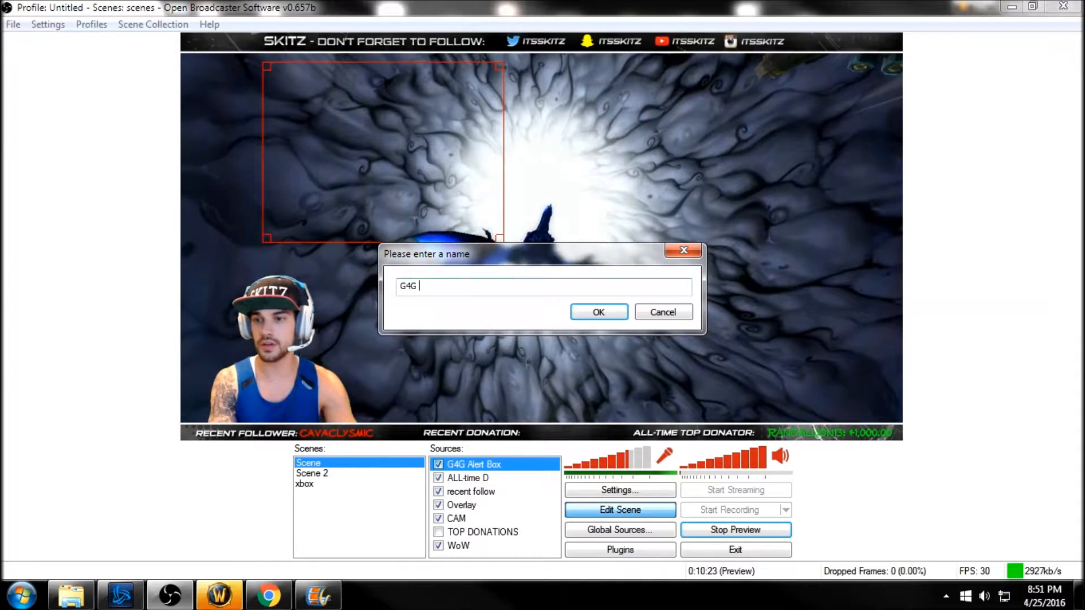
type("Stream Overlay")
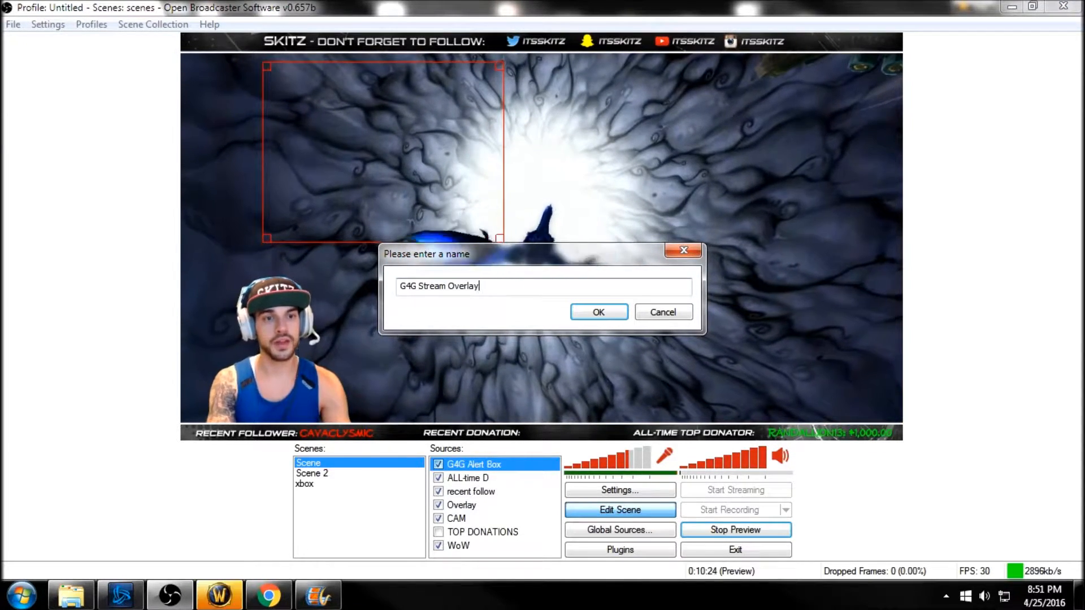
left_click(598, 312)
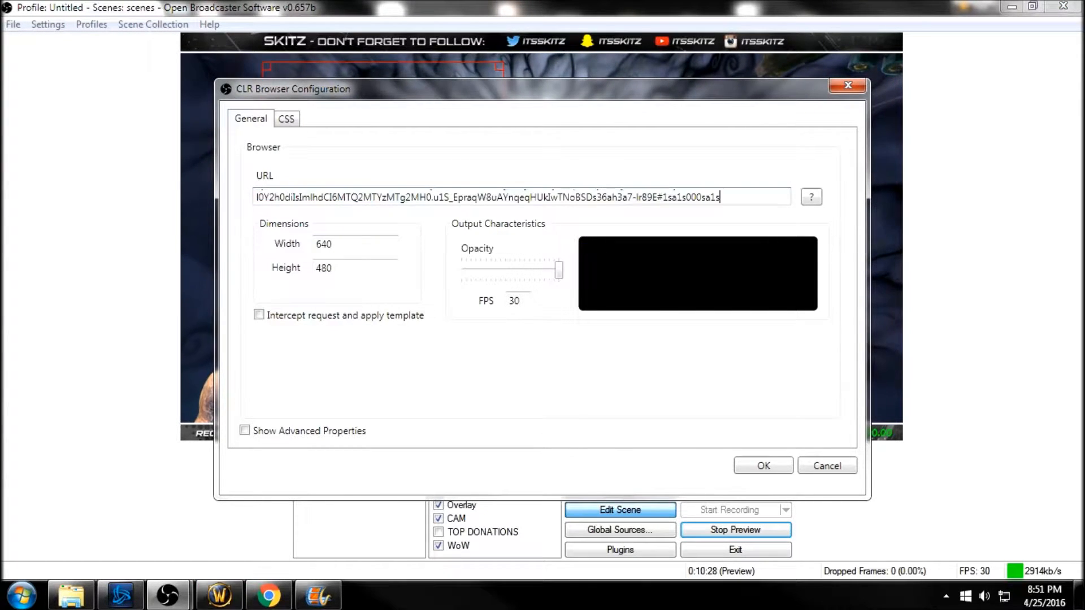
Accept the G4G Stream Overlay browser settings and go back to the GamingForGood dashboard
left_click(762, 466)
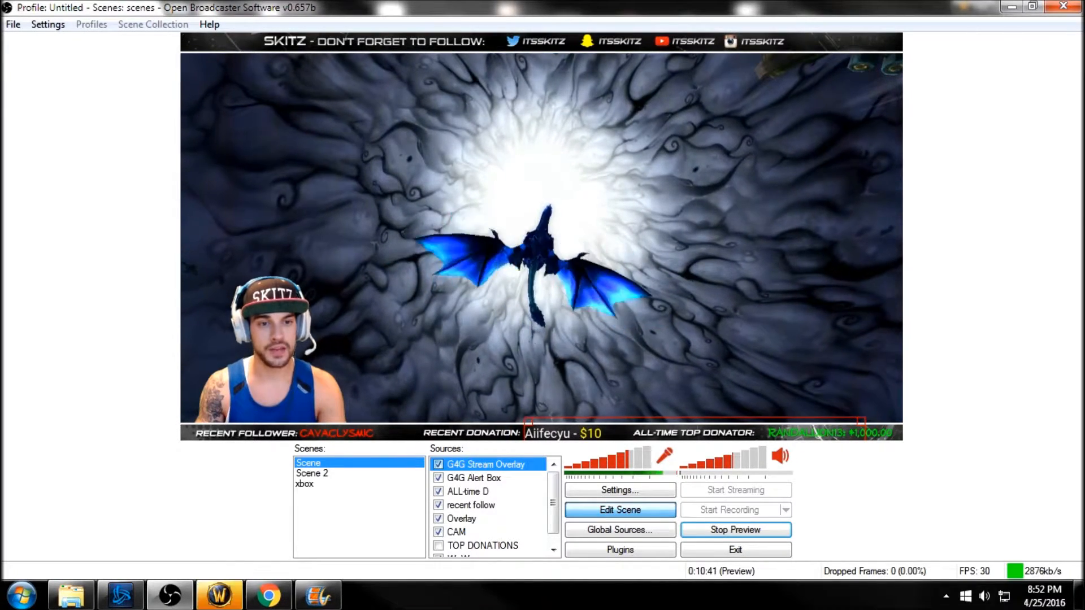
left_click(268, 594)
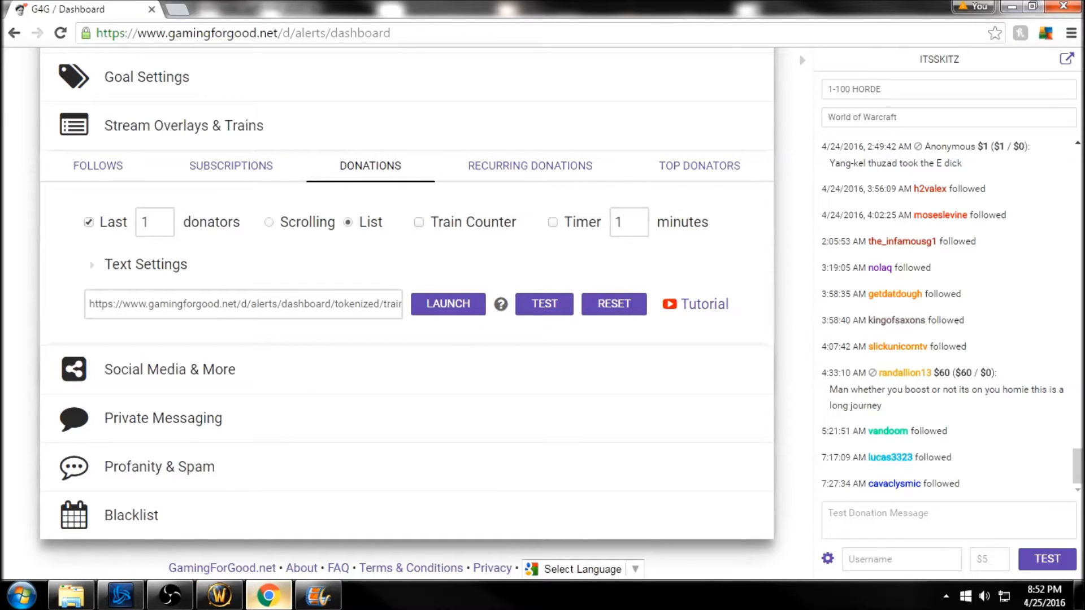
Send a $23 test donation and check it in OBS's recent-donation overlay
left_click(168, 595)
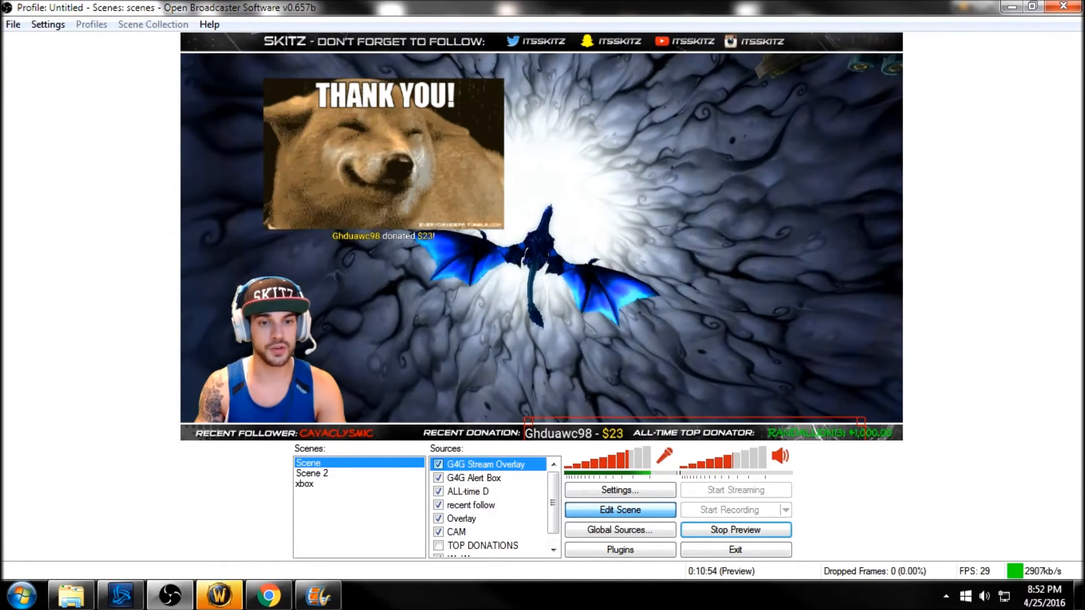
left_click(268, 595)
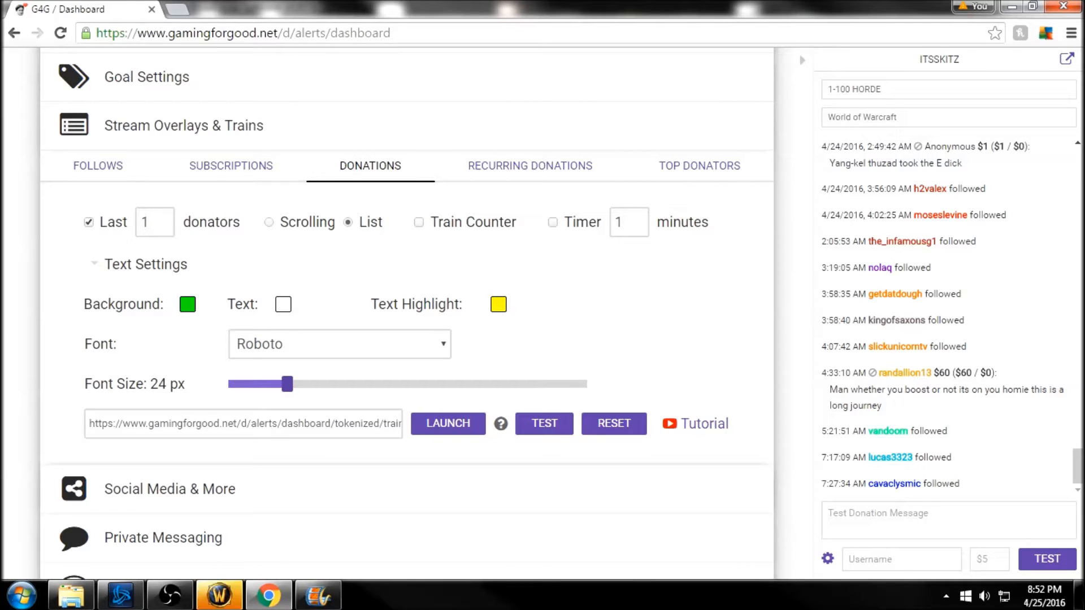
left_click(169, 595)
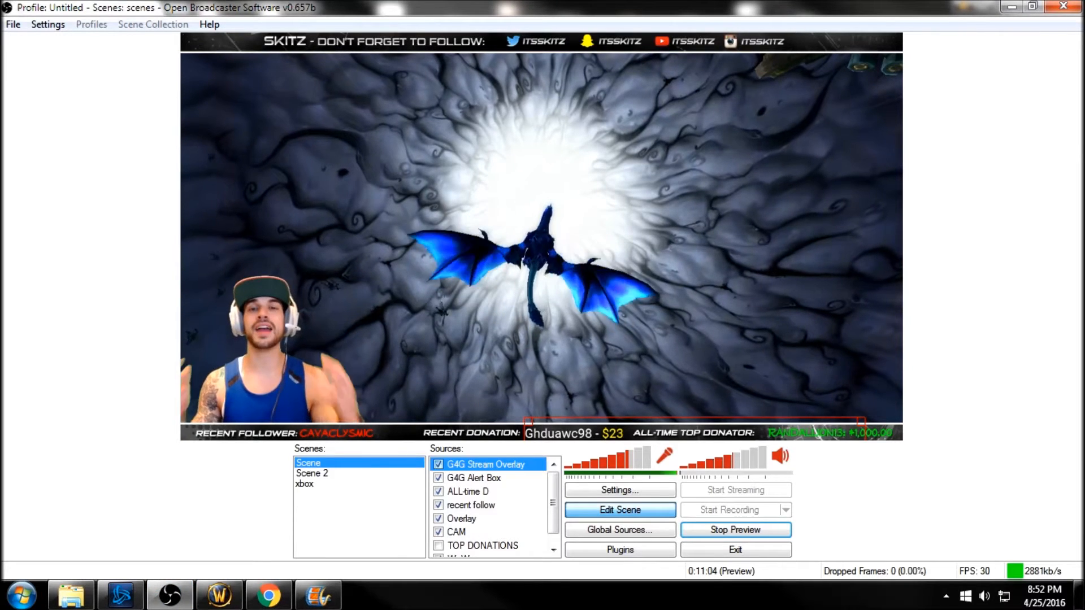